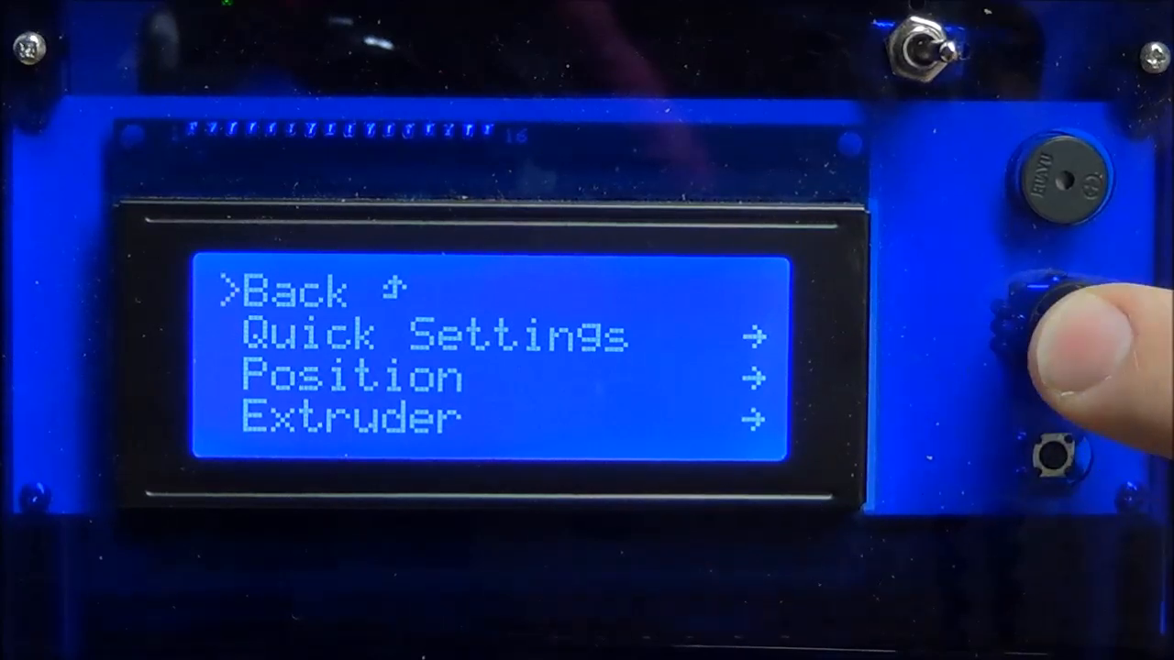
Step: Fast-jog the hot end down to Z 9.61 mm, then open the fine Z Position screen
{"action": "left_click", "coordinate": [1063, 293]}
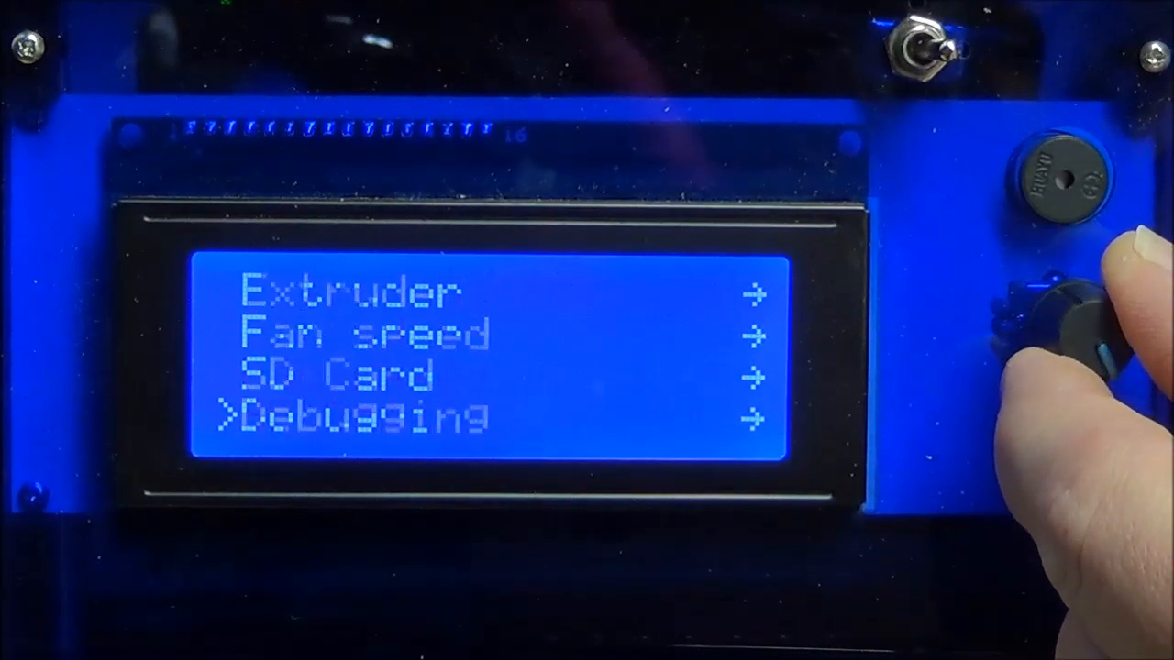
{"action": "left_click", "coordinate": [1073, 330]}
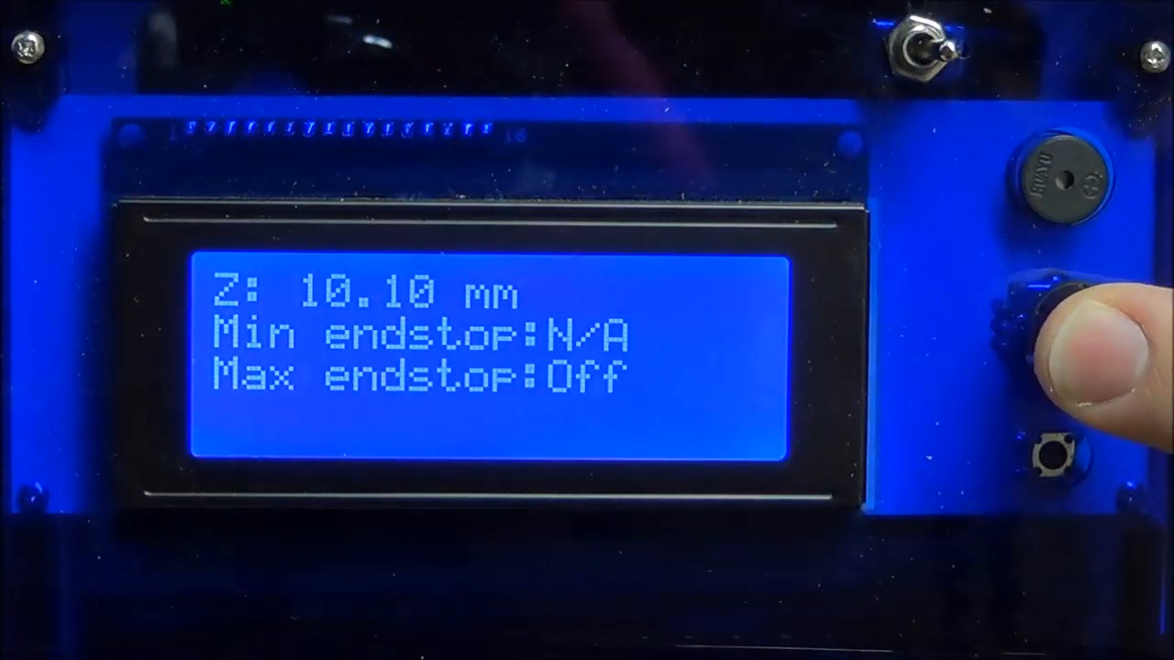
{"action": "left_click", "coordinate": [1036, 303]}
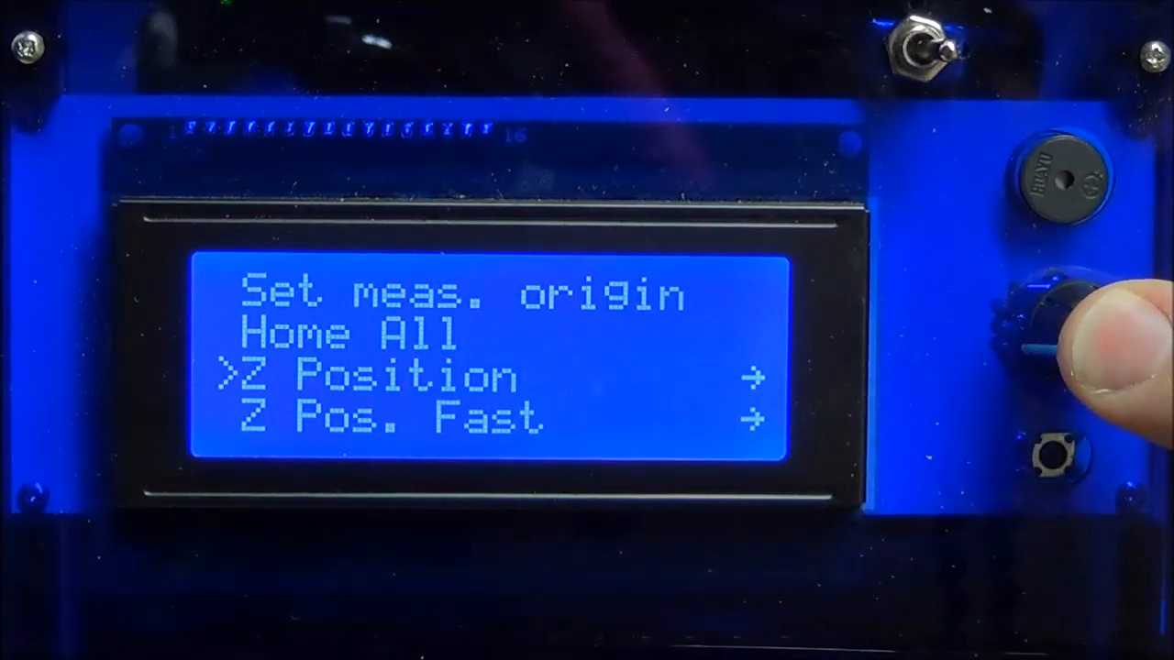
{"action": "left_click", "coordinate": [1063, 330]}
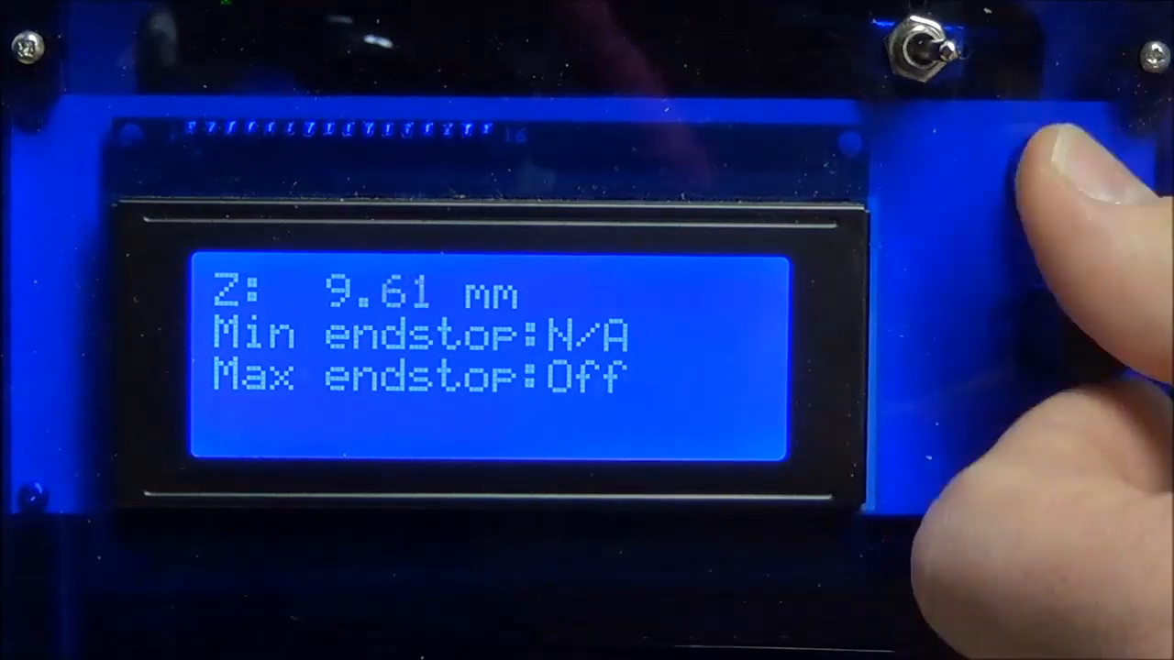